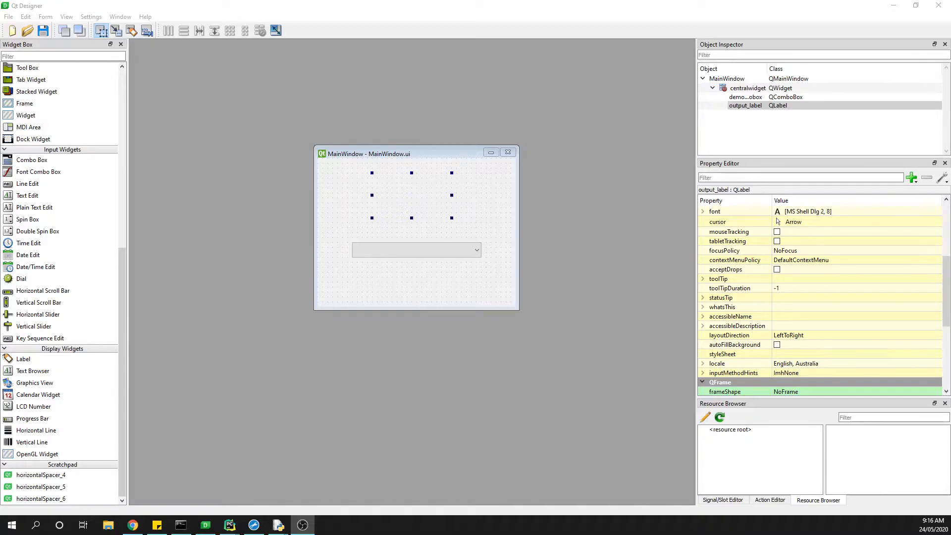
Check the combo box and label object names, then add a blank line after setupUi in __init__
left_click(416, 250)
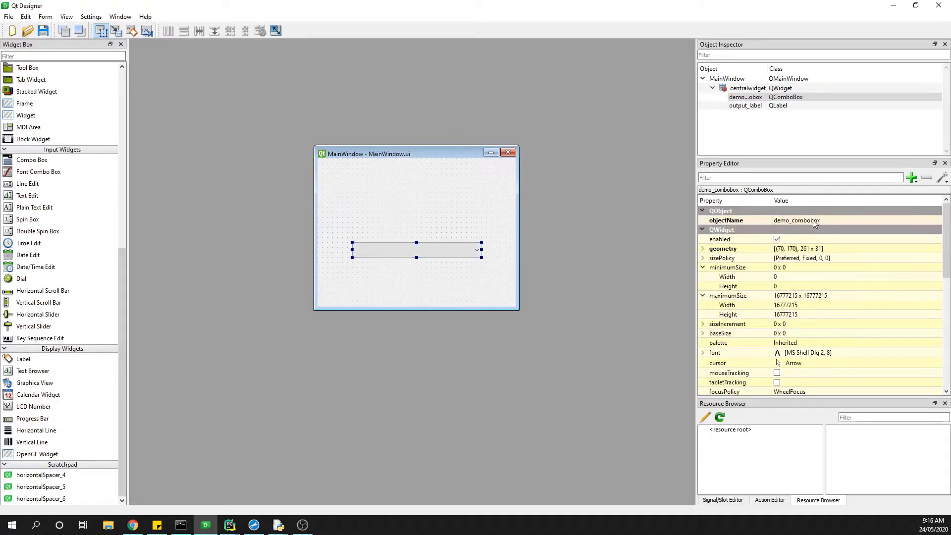
left_click(745, 105)
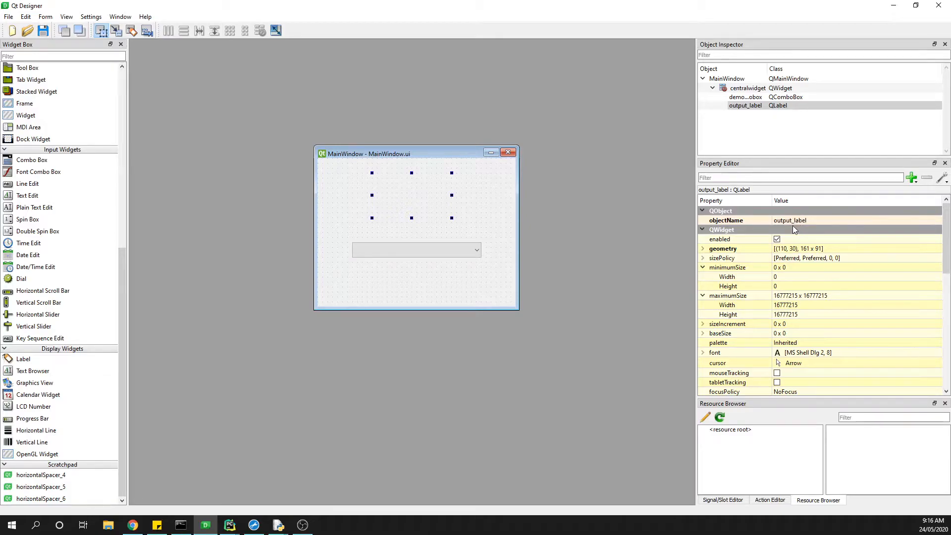
mouse_move(467, 168)
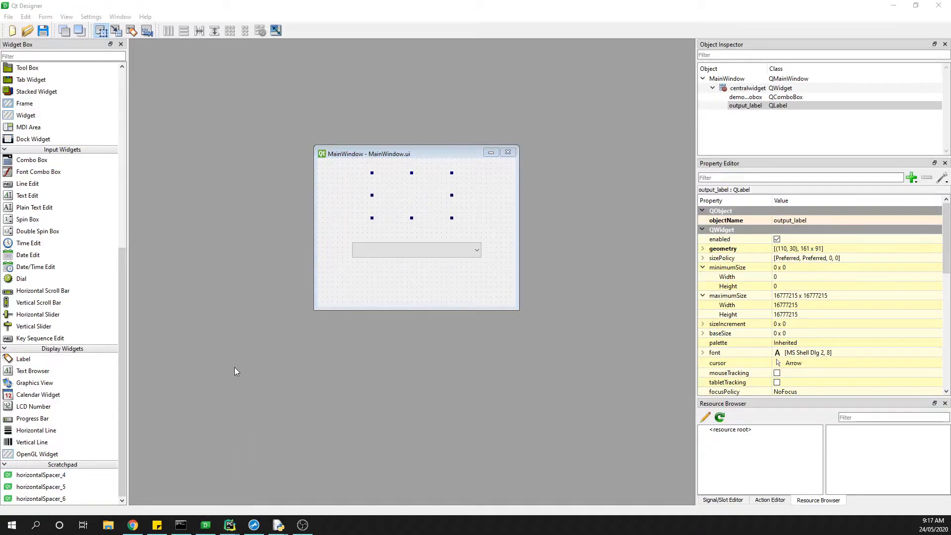
left_click(229, 525)
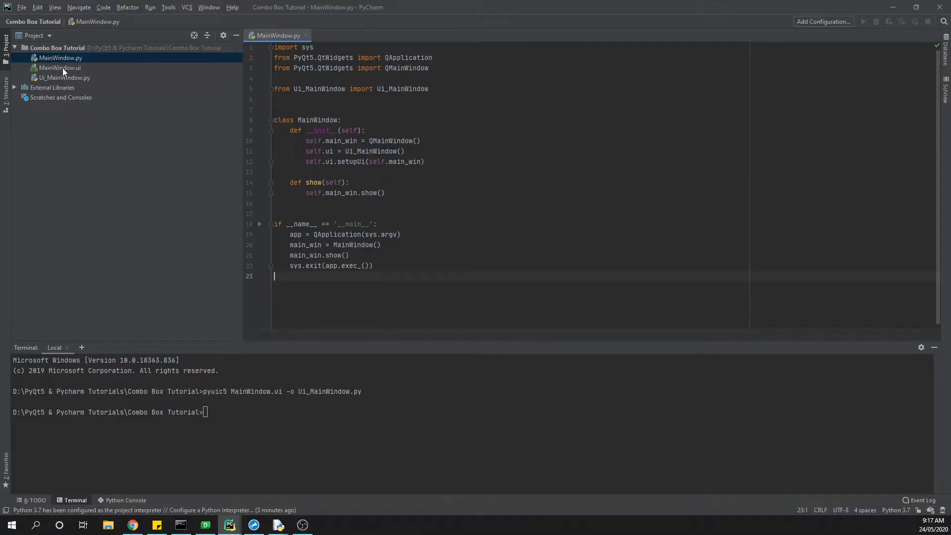
mouse_move(138, 107)
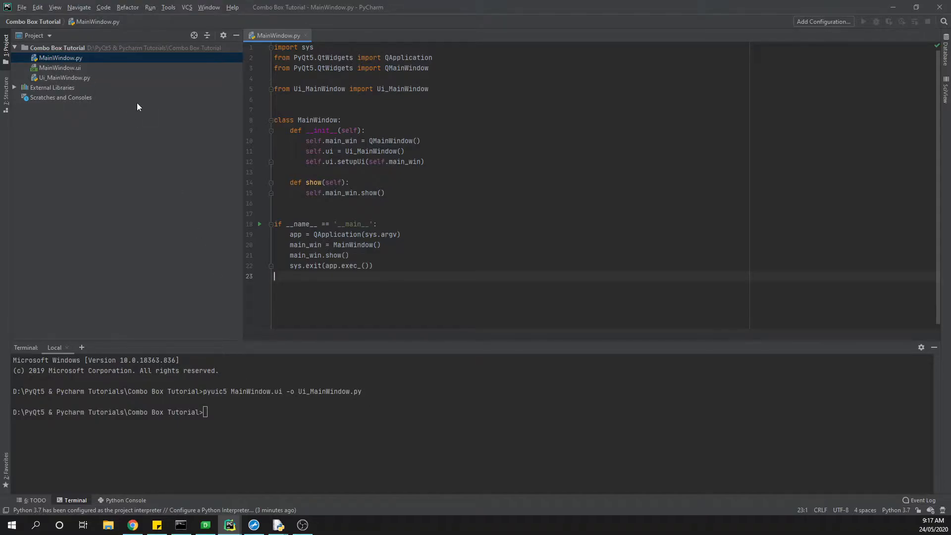
mouse_move(331, 415)
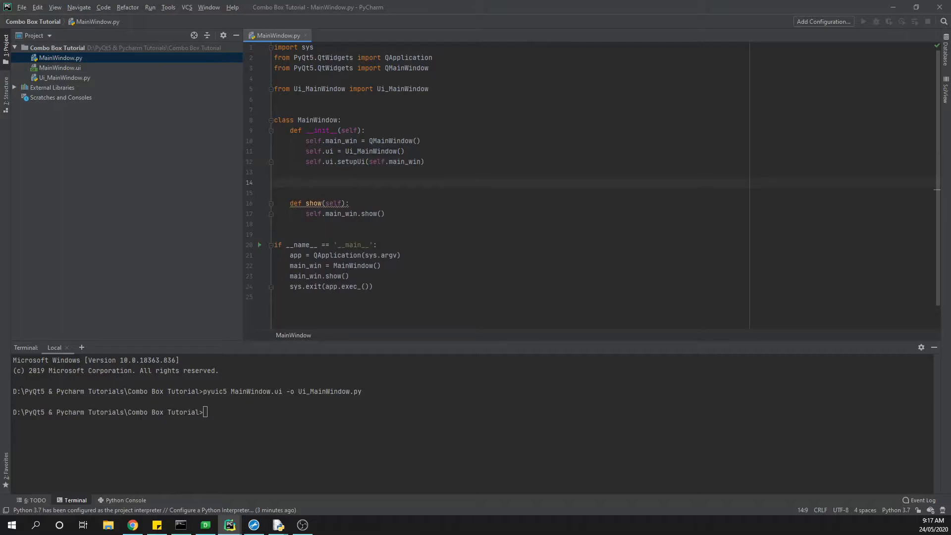
Add self.ui.demo_combobox.addItem("Python") in __init__ and begin the next self.ui line
type("self.ui.demo_combobox")
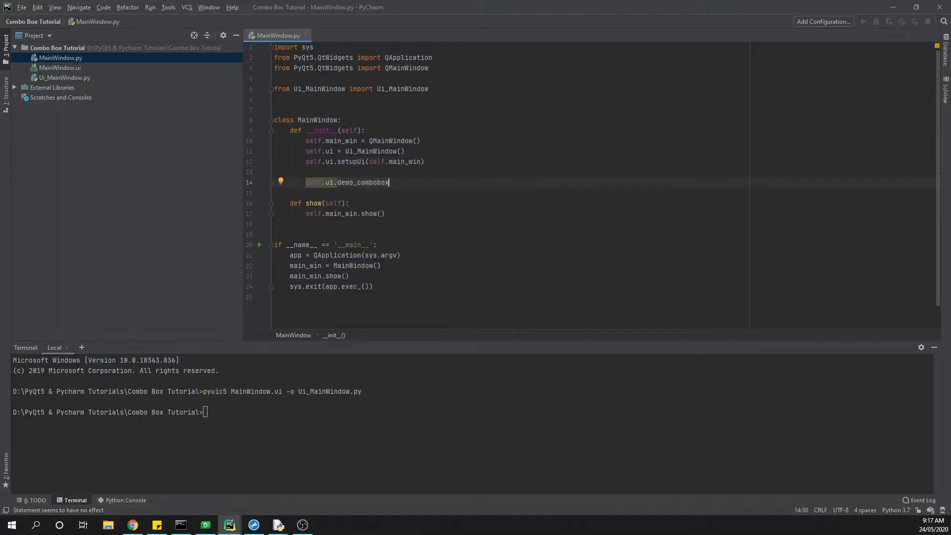
type(".add")
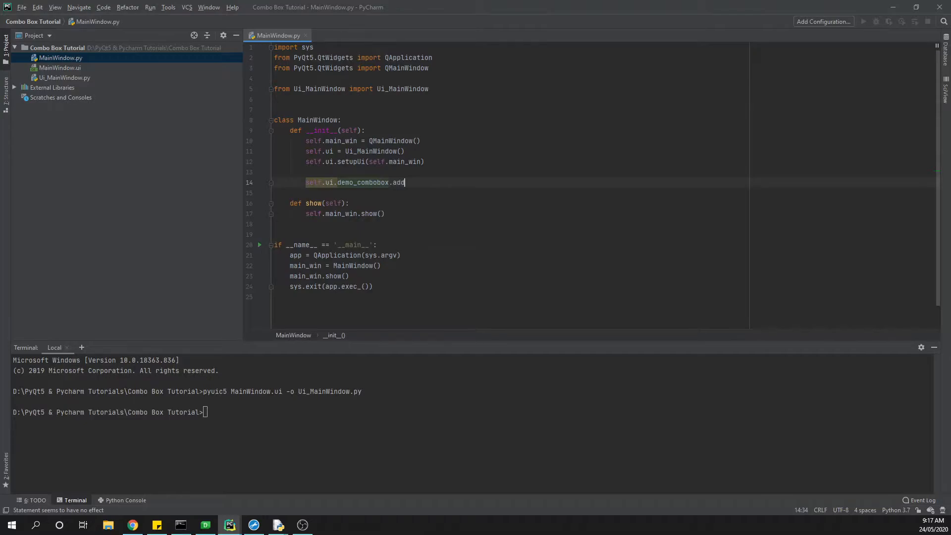
type("Item()")
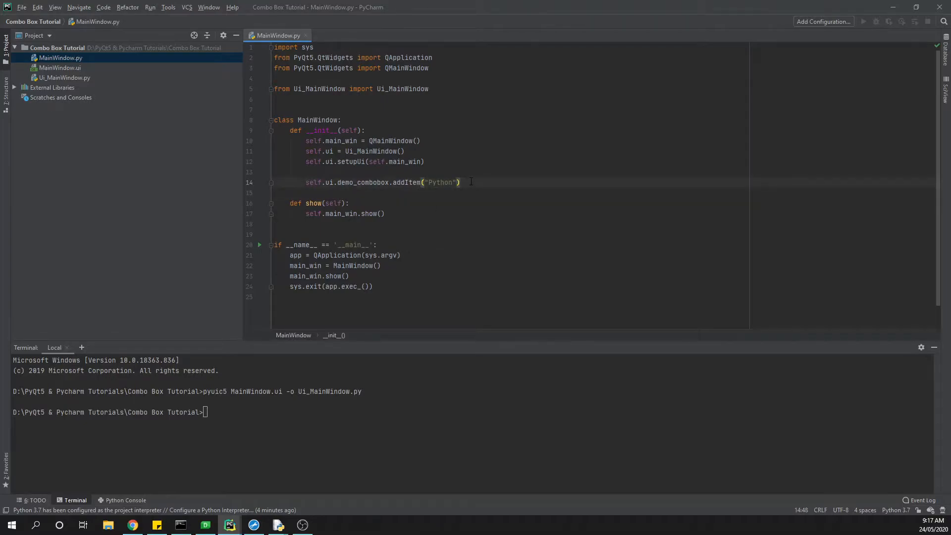
type("self.ui")
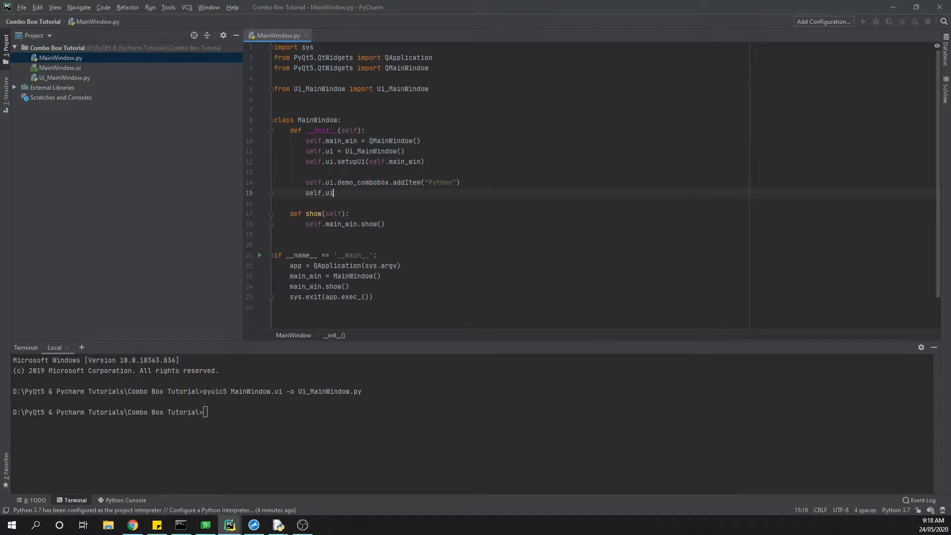
Add self.ui.demo_combobox.addItems(["JavaScript", "HTML", "CSS", "SQL"]) on line 15
type(".demo_combobox.")
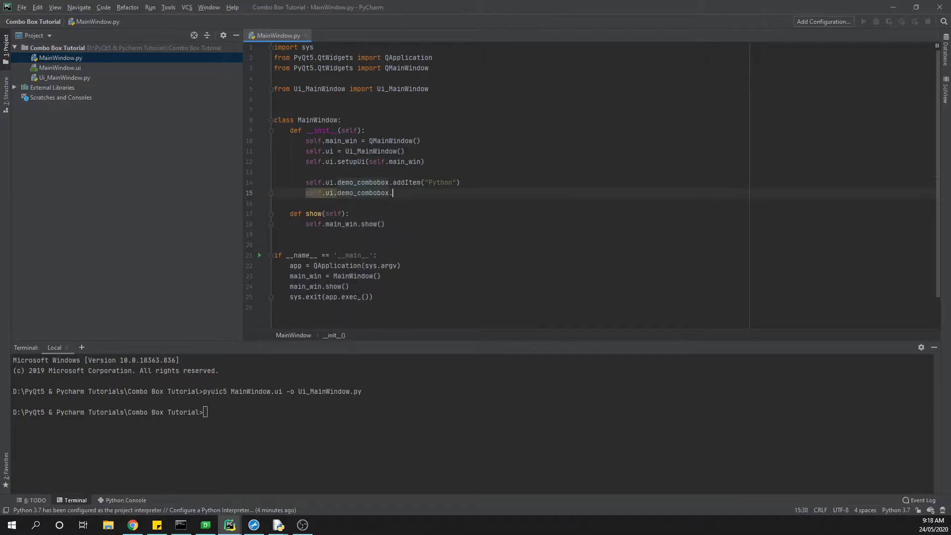
type("addI")
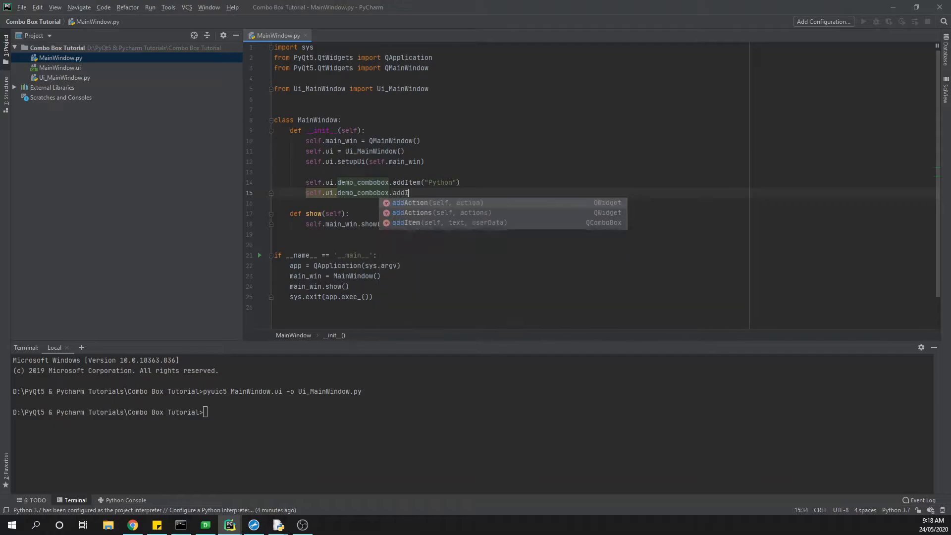
type("tems")
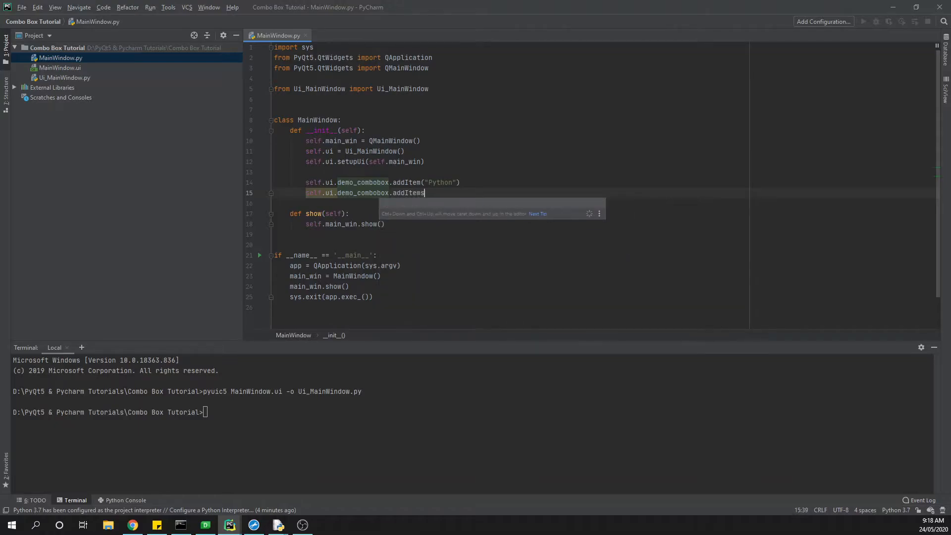
type("()")
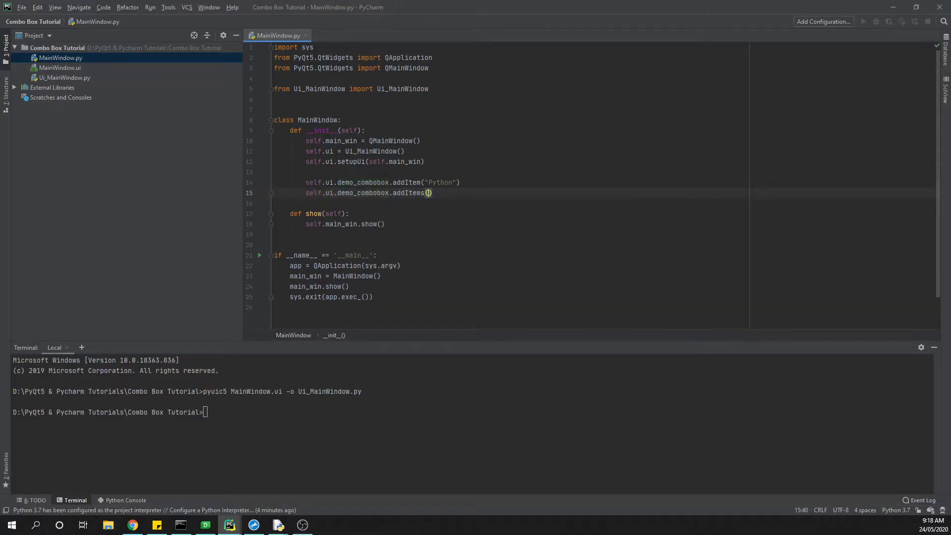
type("[\"JavaScript\", \"HTML\", \"C")
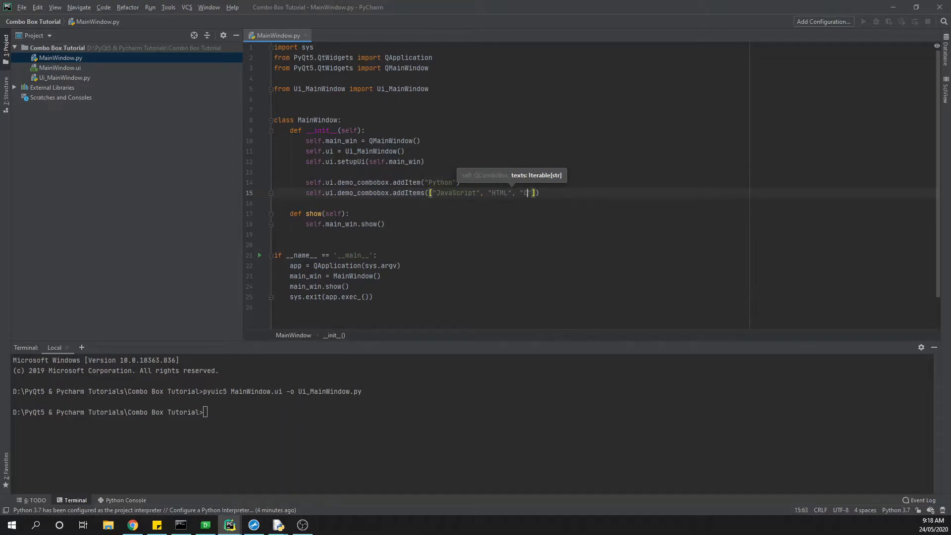
type("CSS")
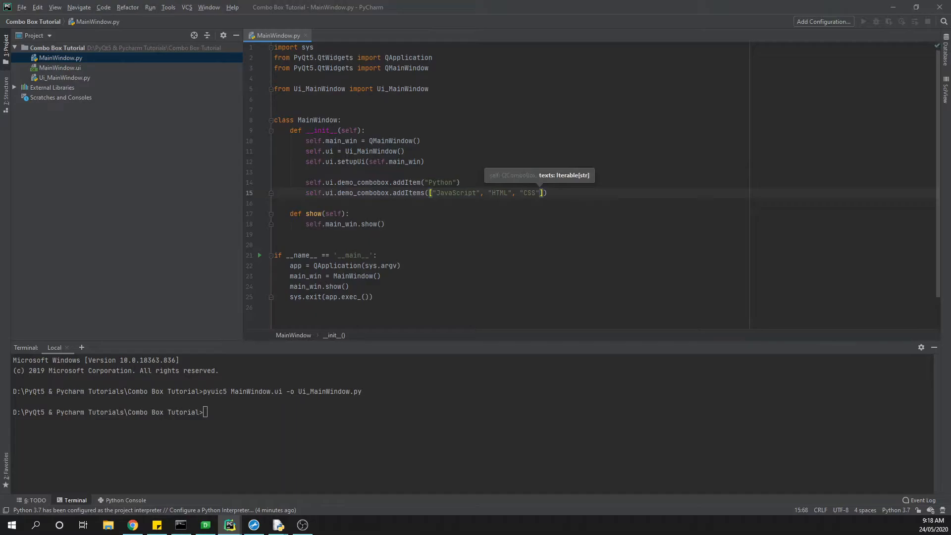
type(", \"SQL")
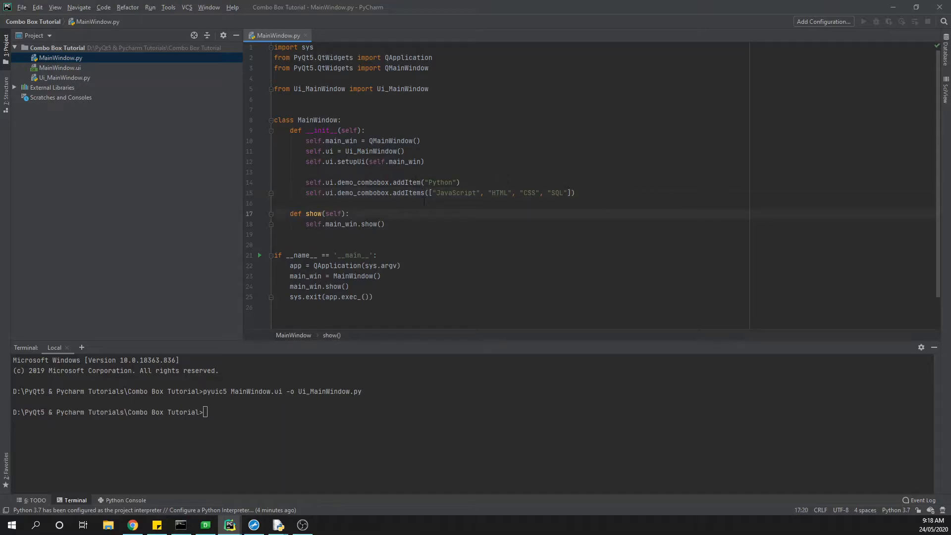
double_click(431, 182)
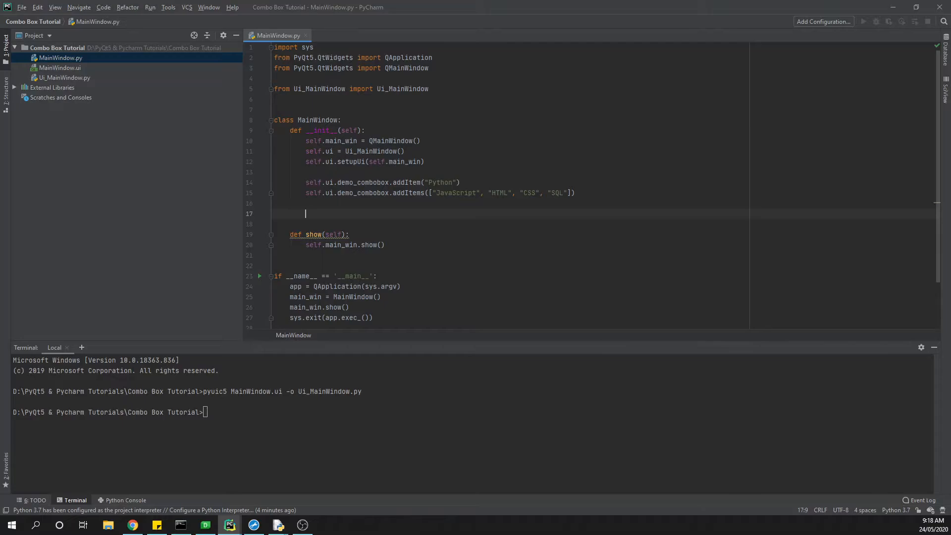
Connect demo_combobox.currentIndexChanged to self.updateLabel and begin defining updateLabel below show
type("sel")
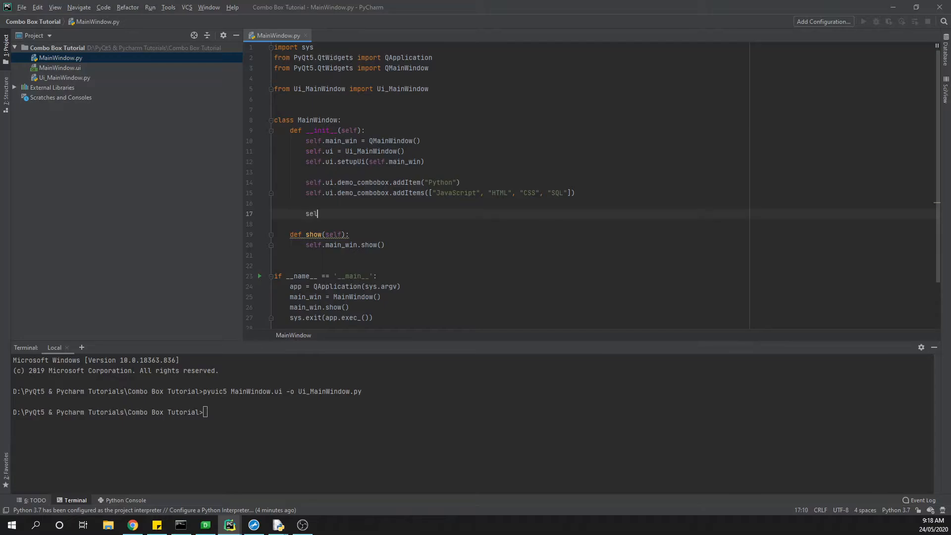
type("f.ui.demo")
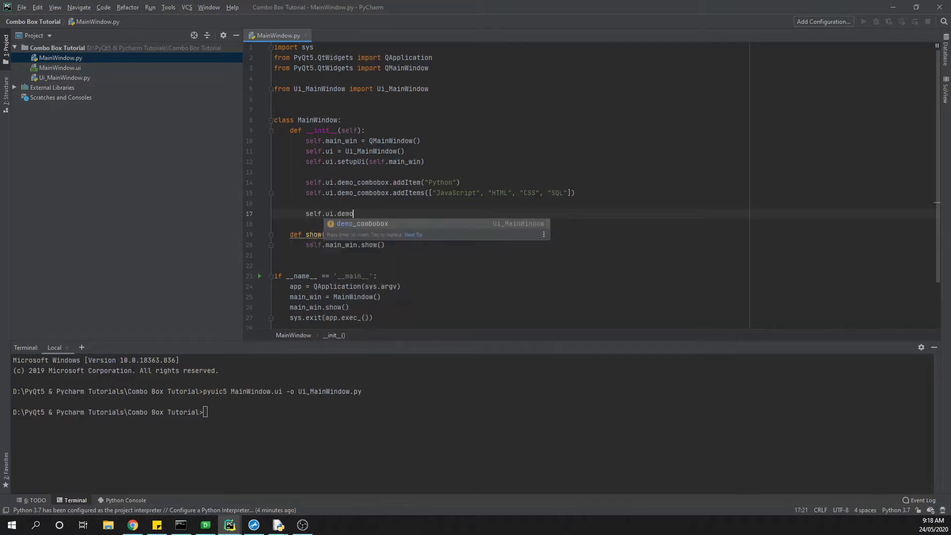
type(".")
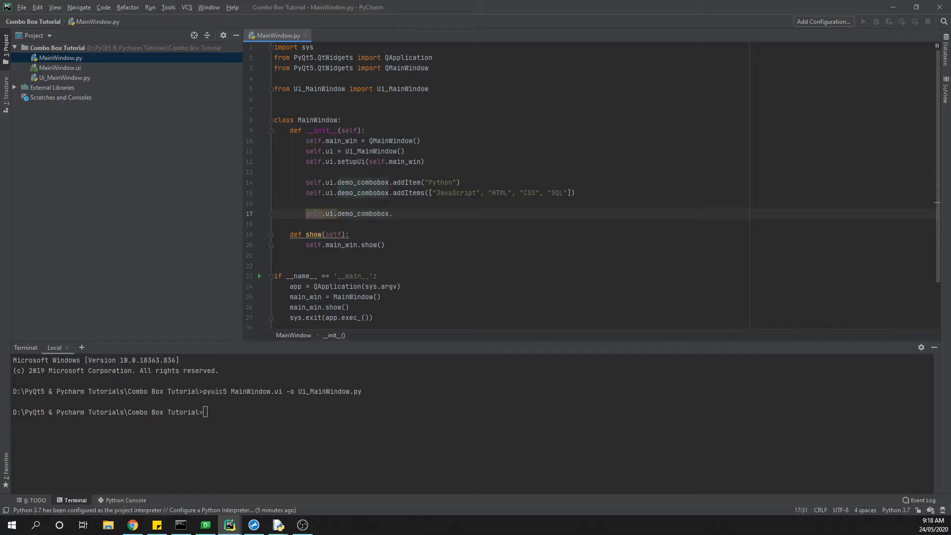
type("currentIndexChanged")
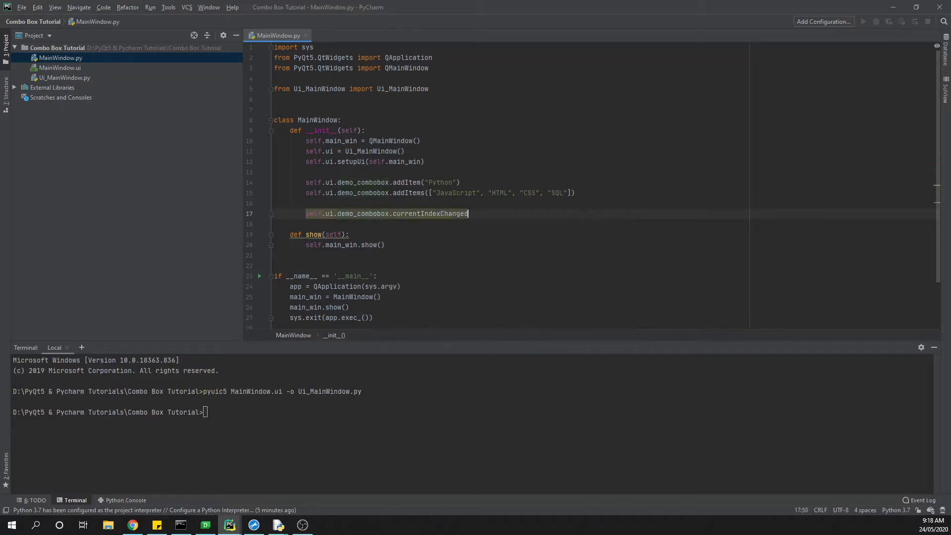
type(".co")
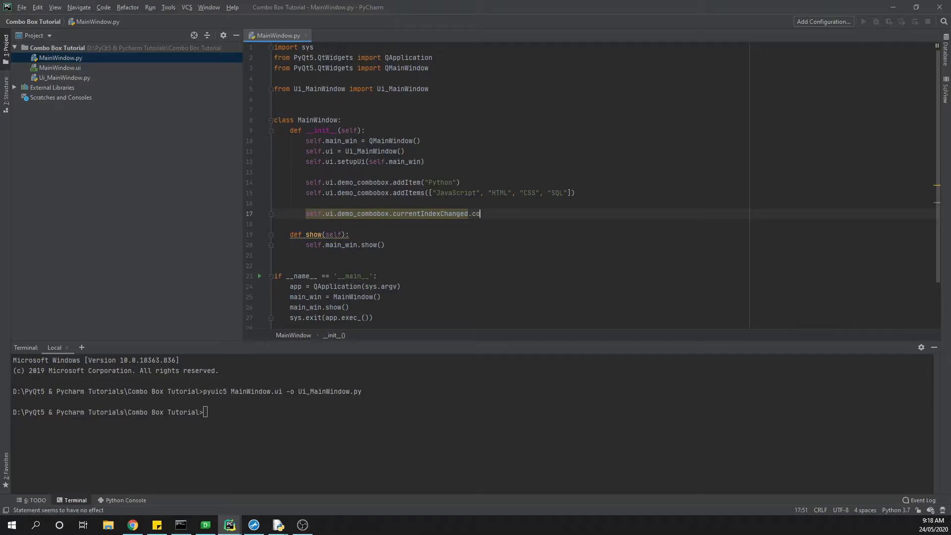
type("nnect(self)")
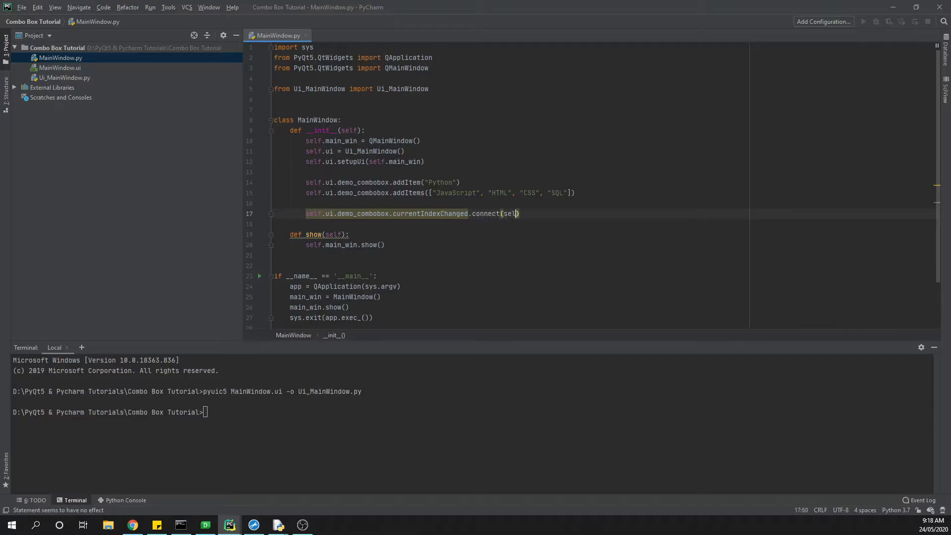
type("f.upad")
type("def updateLabe")
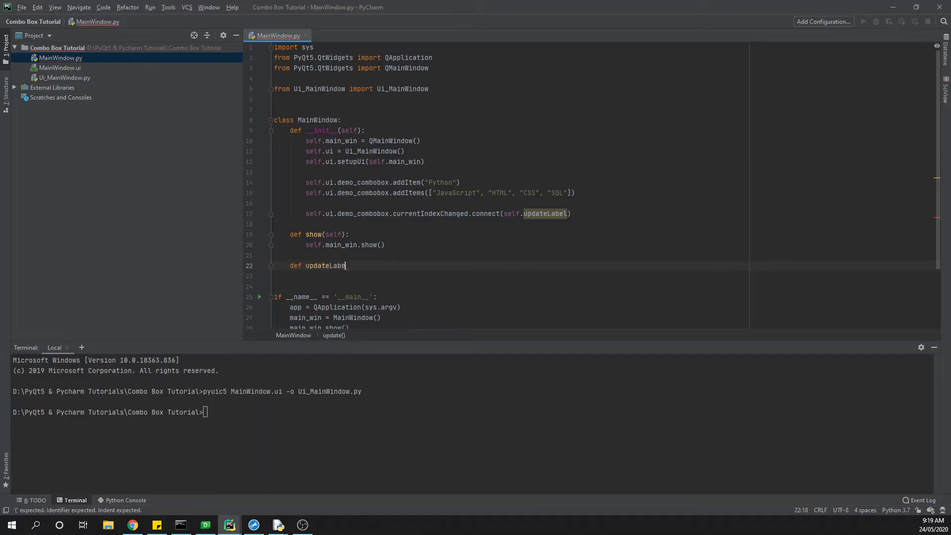
Define updateLabel(self) with output = self.ui.demo_combobox.currentText()
type("l(self):")
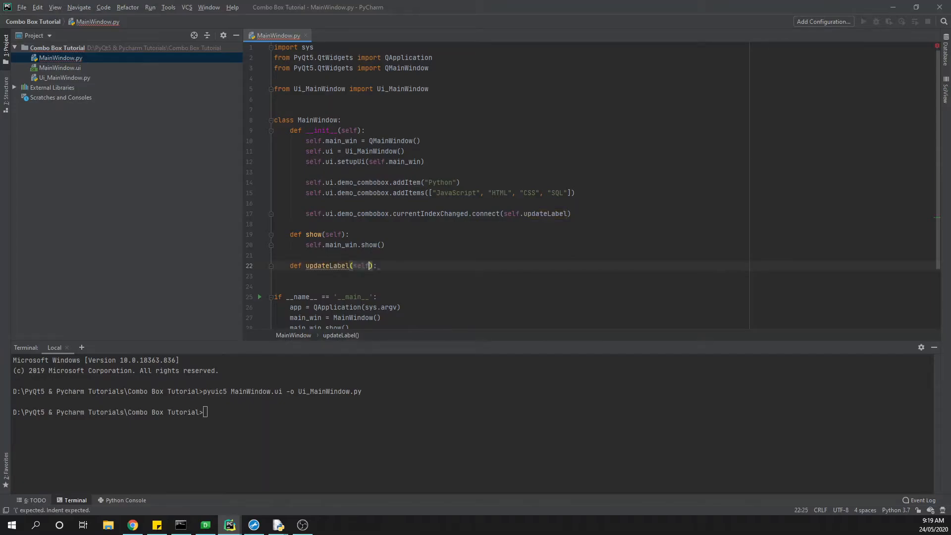
key("enter")
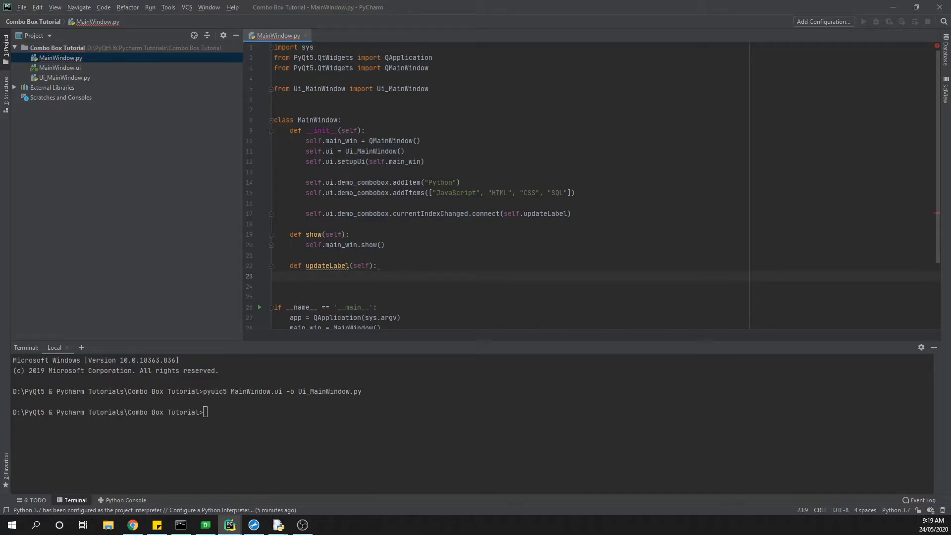
type("output =")
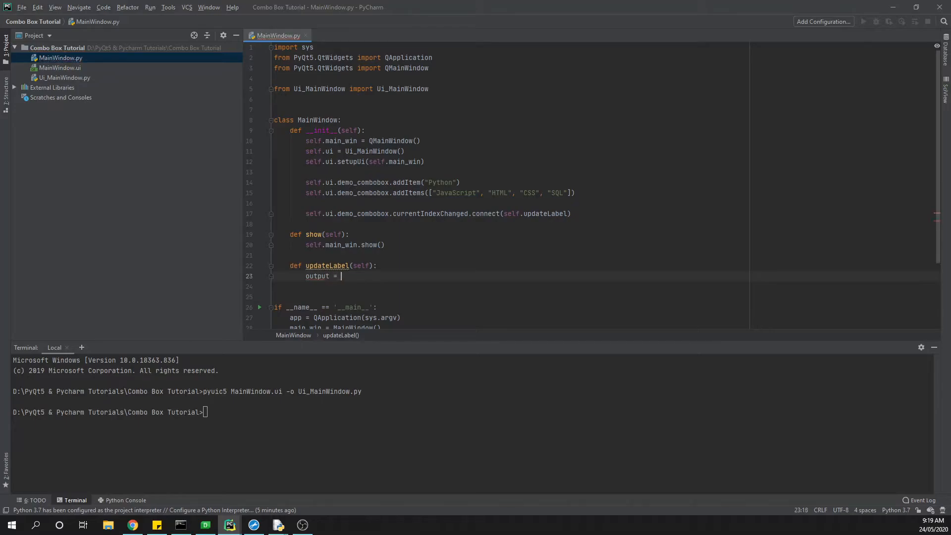
type("self.ui.d")
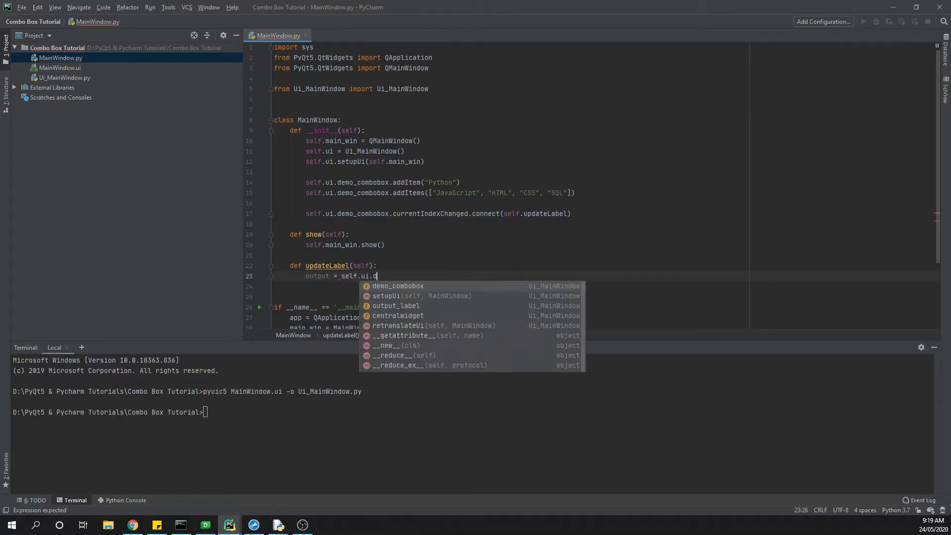
type("emo")
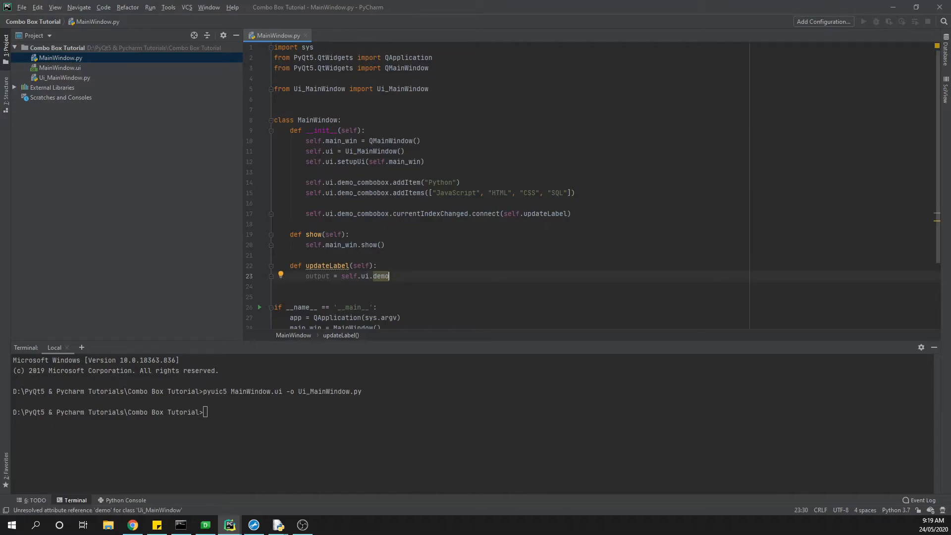
type("_combobox")
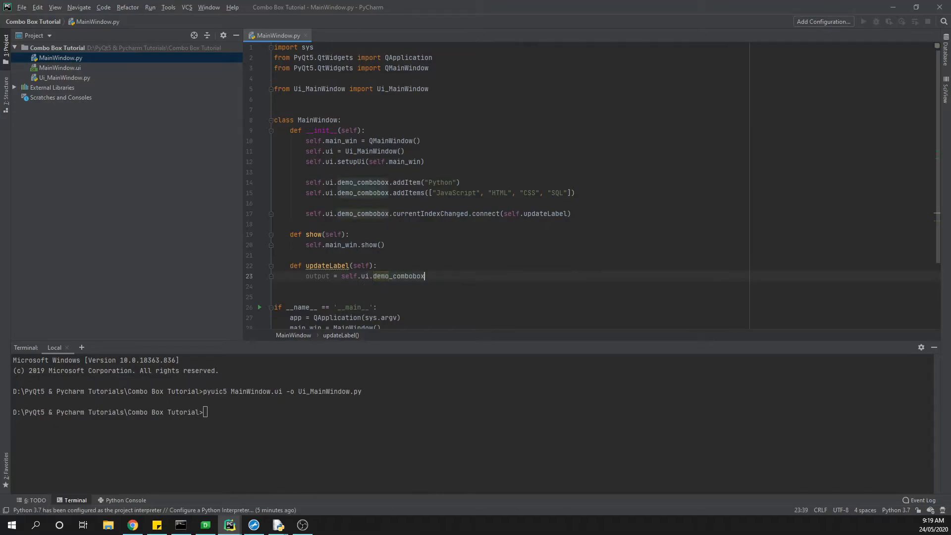
type(".currentText")
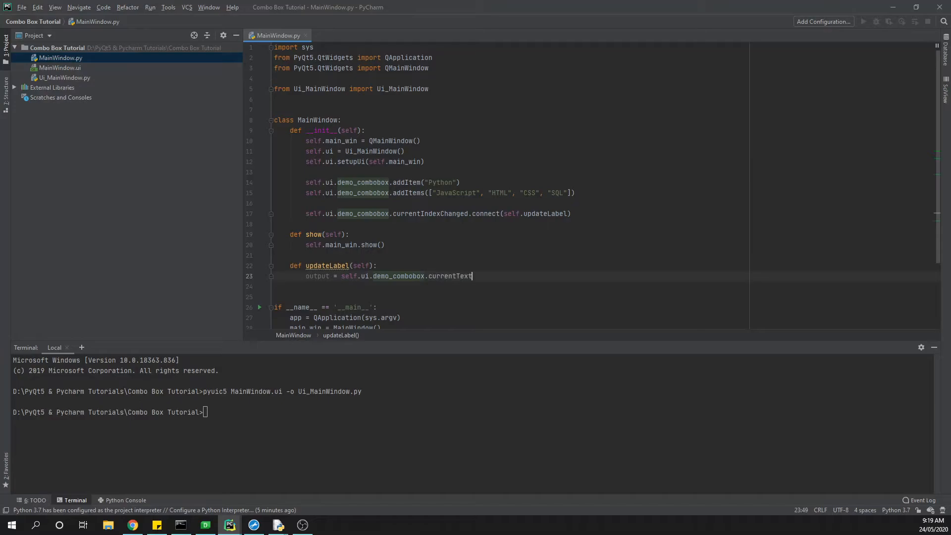
type("()")
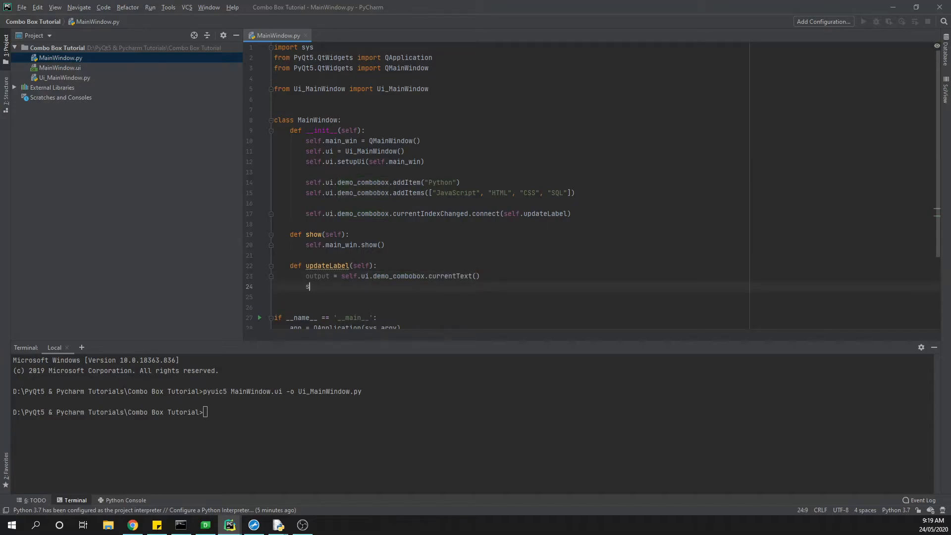
Set the label with self.ui.output_label.setText(output) to complete the handler
type("self.ui.output_label.se")
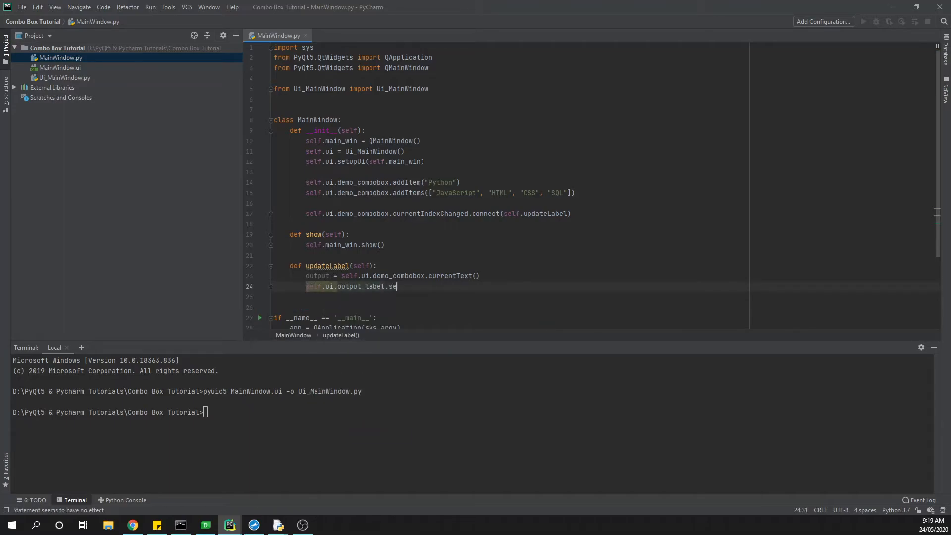
type("tText.")
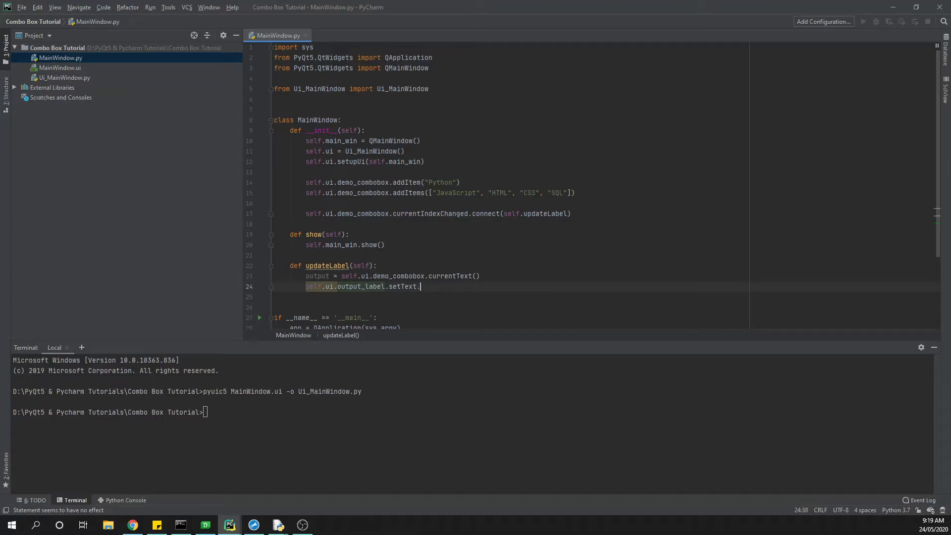
type("(output)")
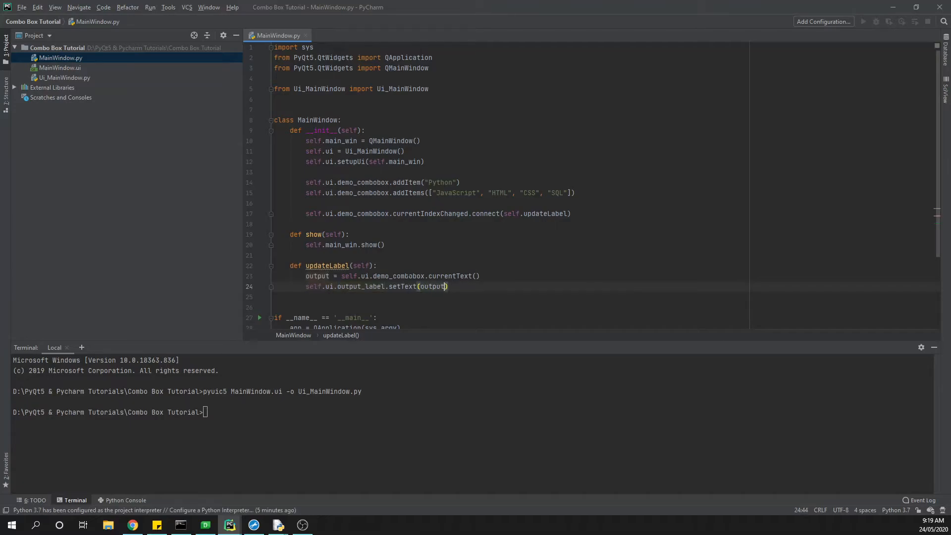
double_click(433, 287)
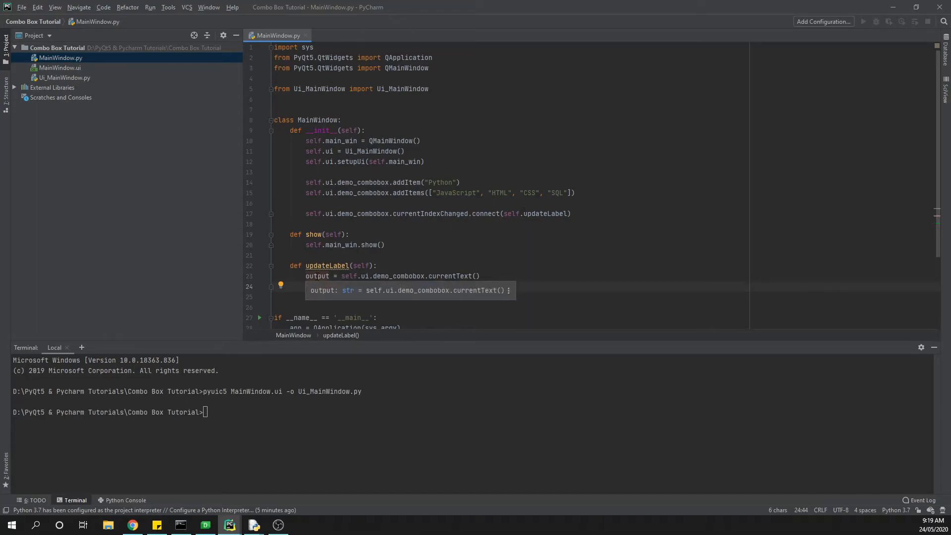
type("self.ui.output_label.setText(output)")
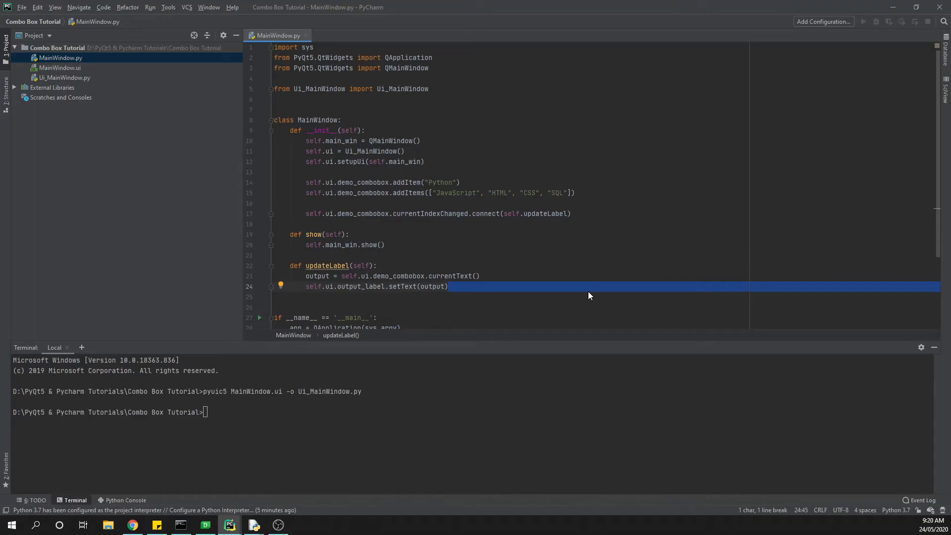
Run MainWindow.py and choose SQL in the combo box so the label reads SQL
right_click(277, 36)
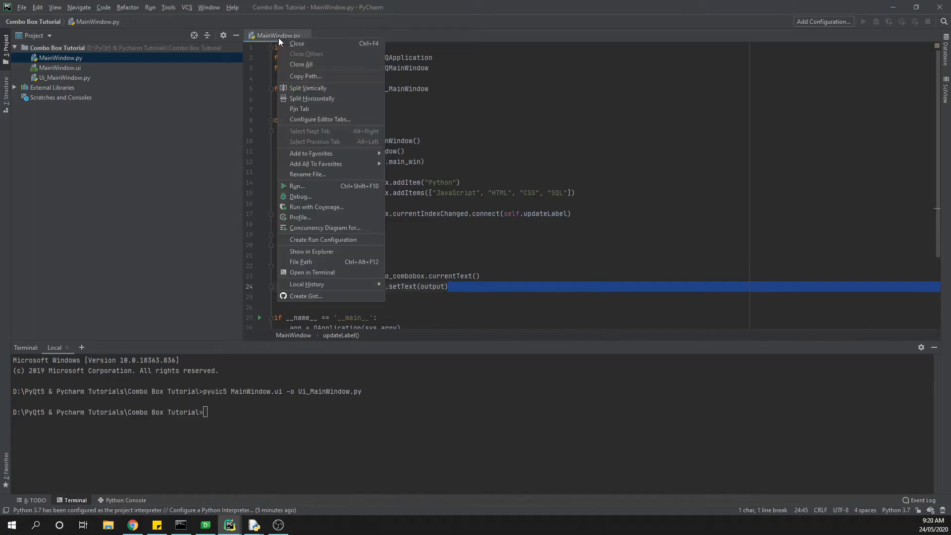
left_click(298, 185)
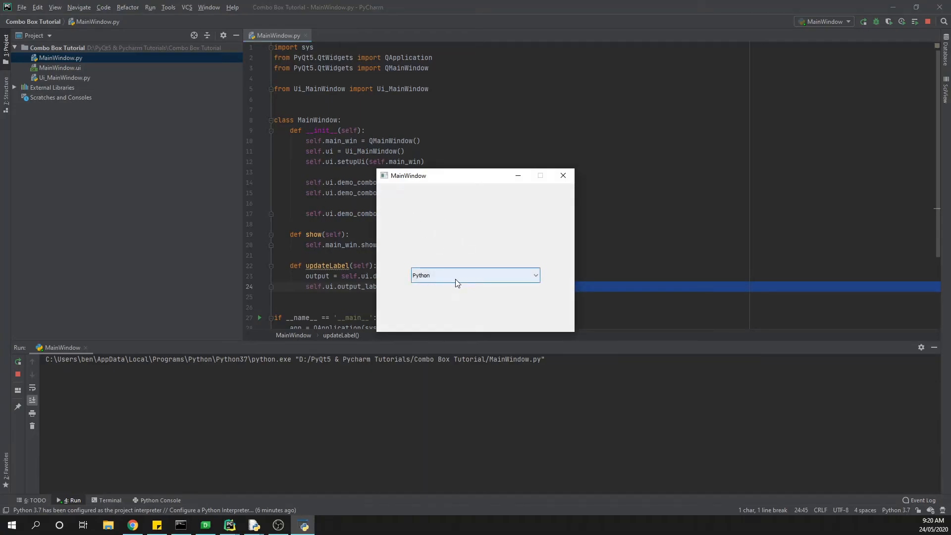
left_click(475, 274)
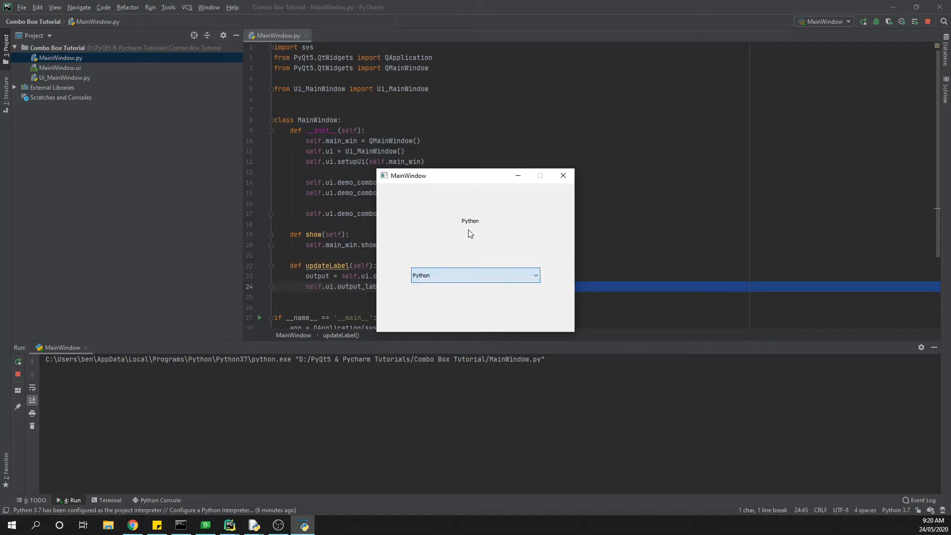
left_click(475, 275)
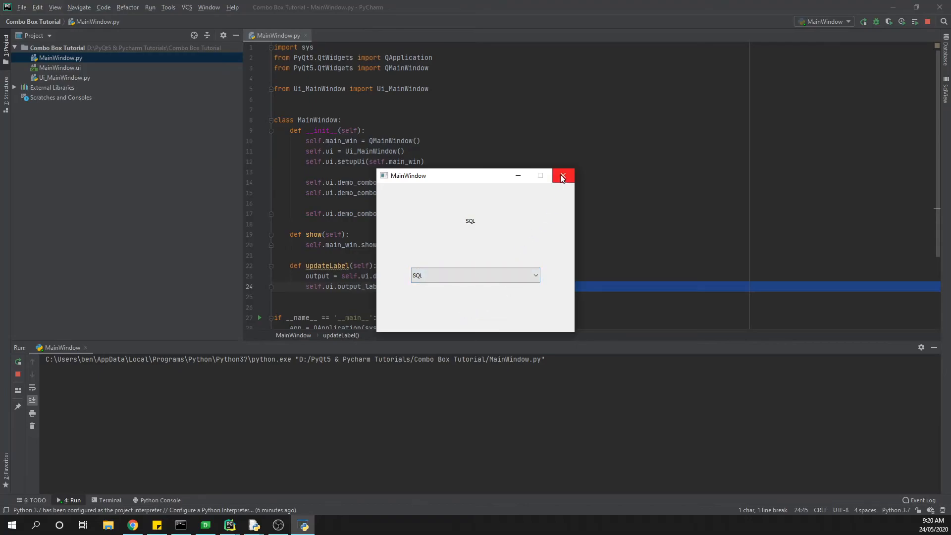
mouse_move(563, 175)
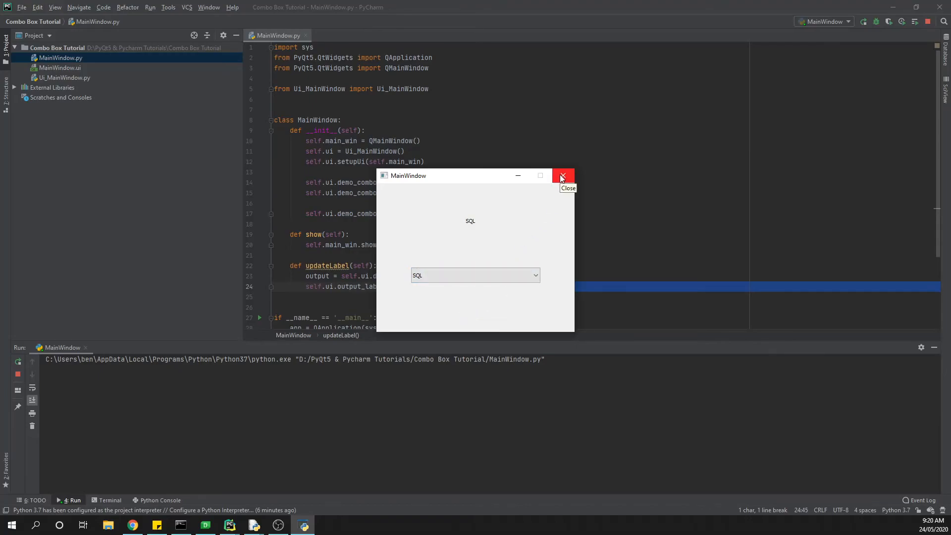